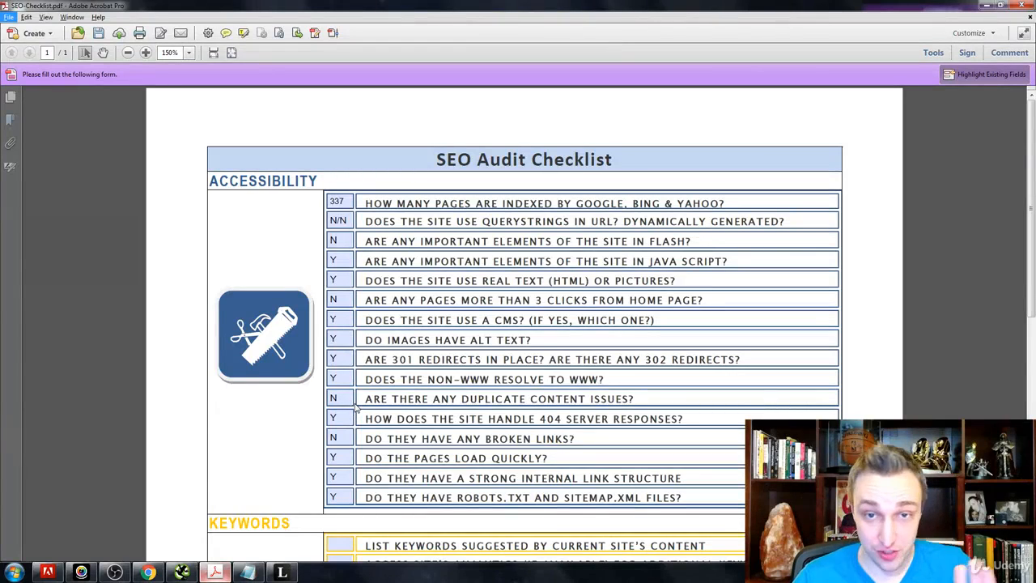
Scroll the checklist to the Keywords section and note the seed keyword 'sales funnel' in Notepad
scroll("down", 3)
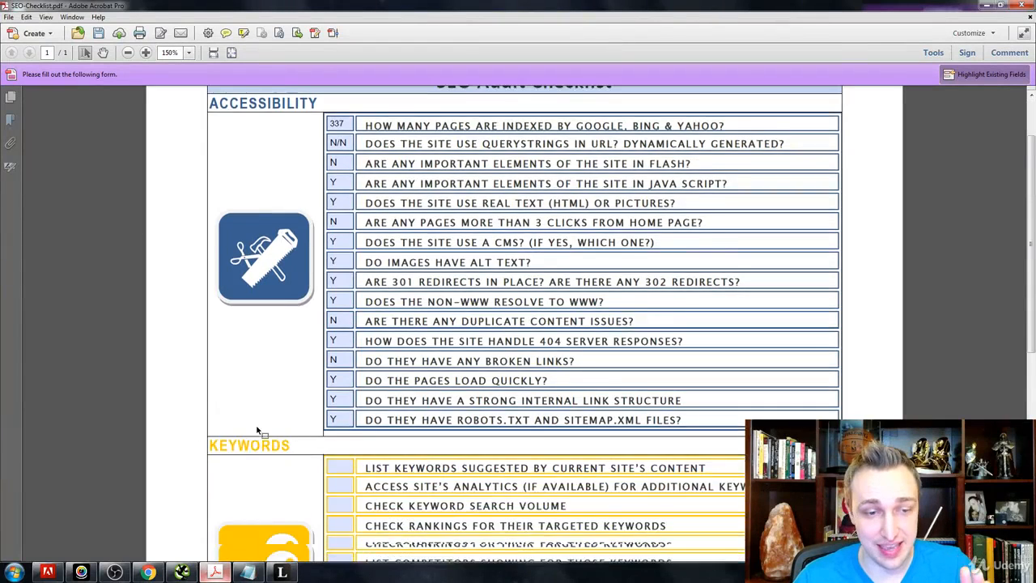
scroll("down", 3)
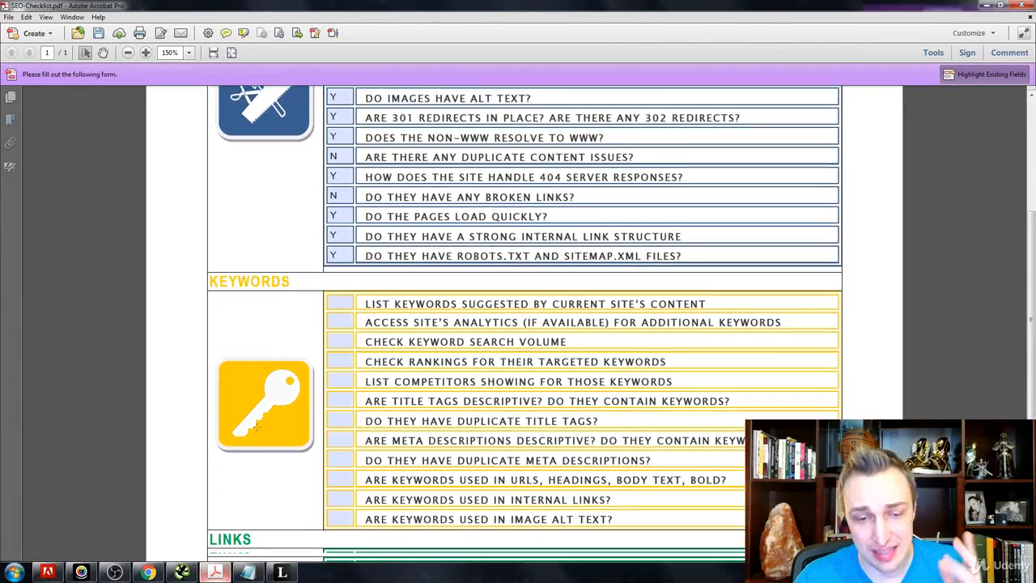
scroll("down", 3)
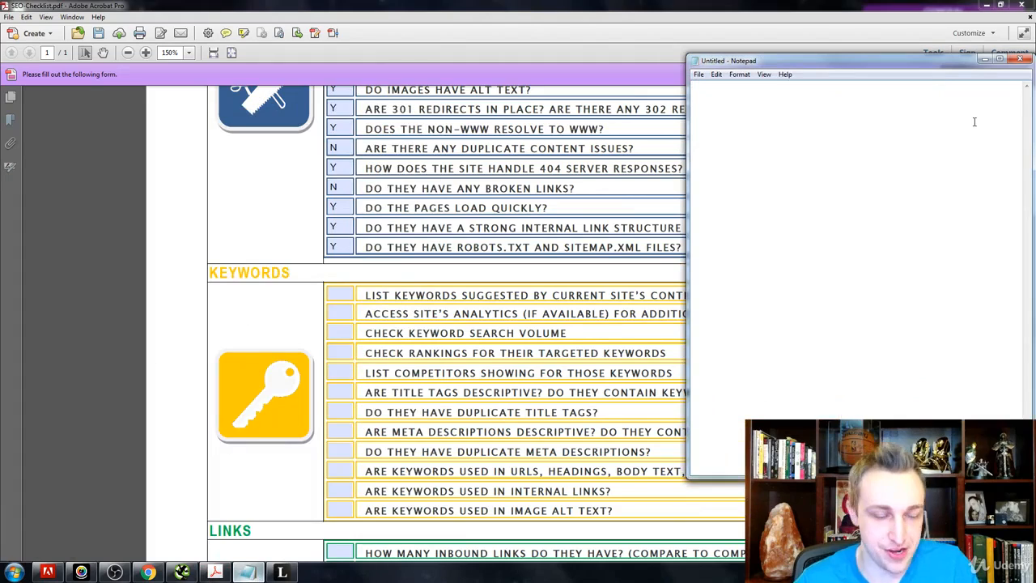
type("sales funnel")
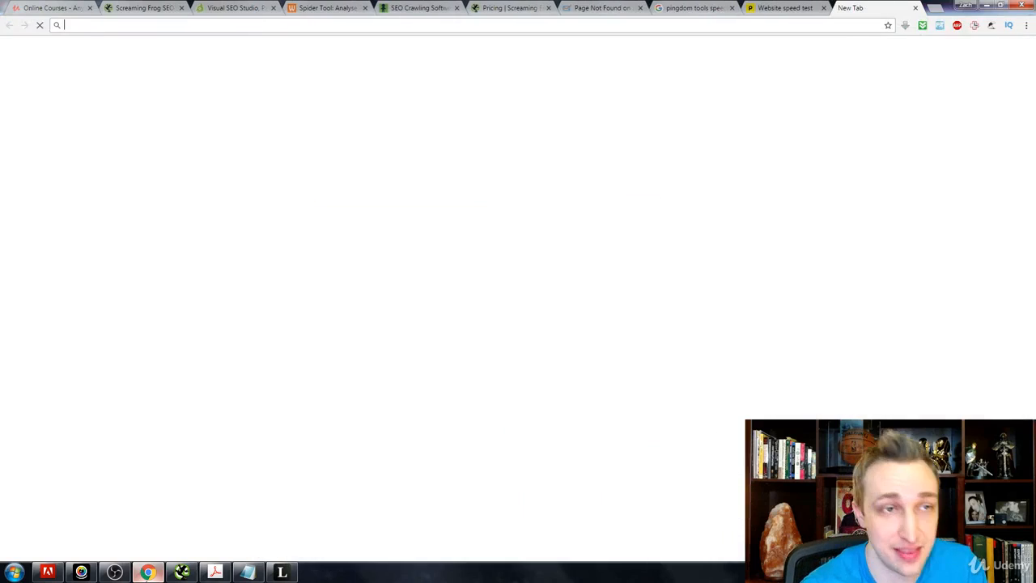
Search Google for 'keyword planner', check the Pingdom speed test, then return to the checklist
type("keyword planner")
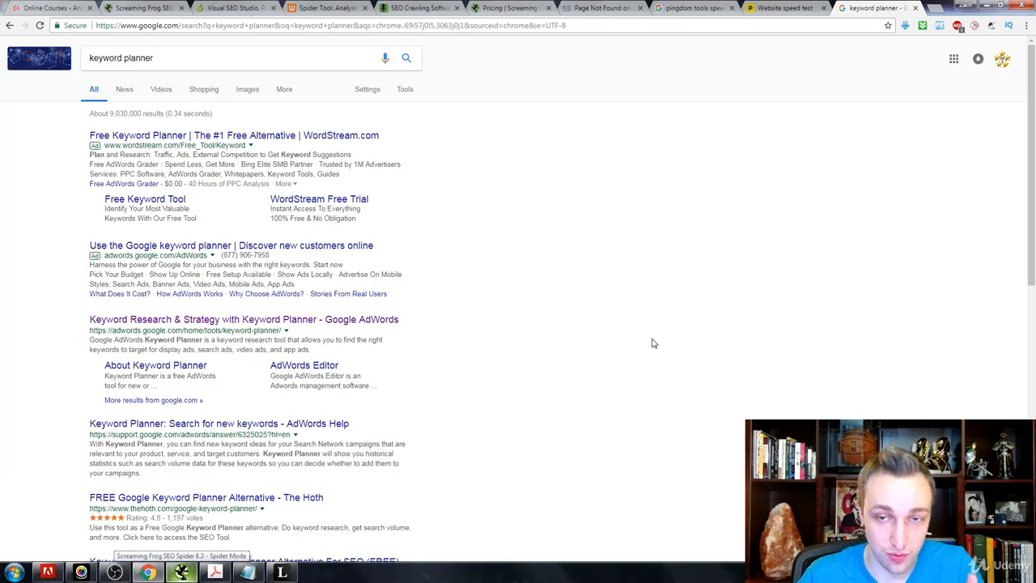
left_click(801, 10)
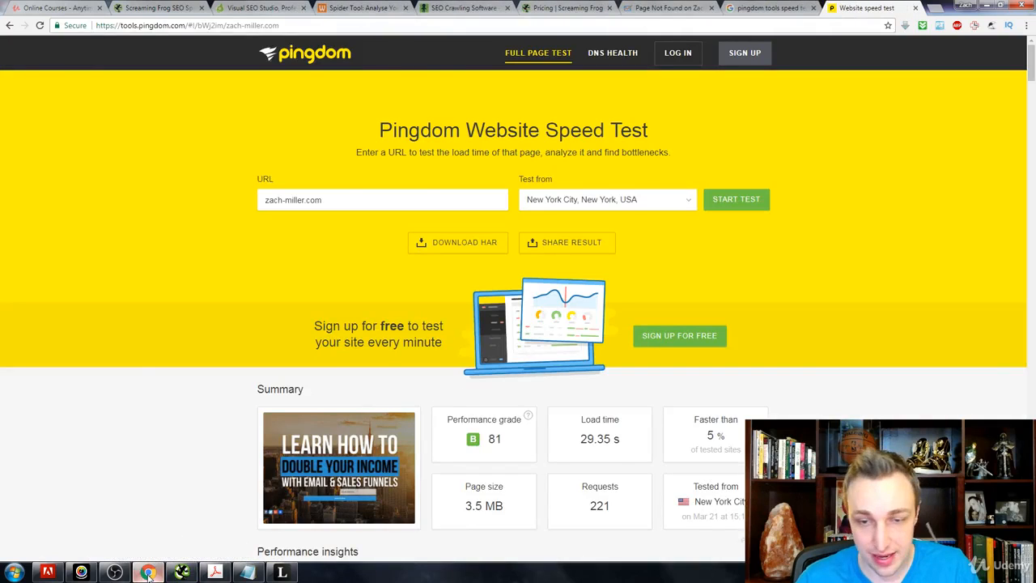
left_click(217, 571)
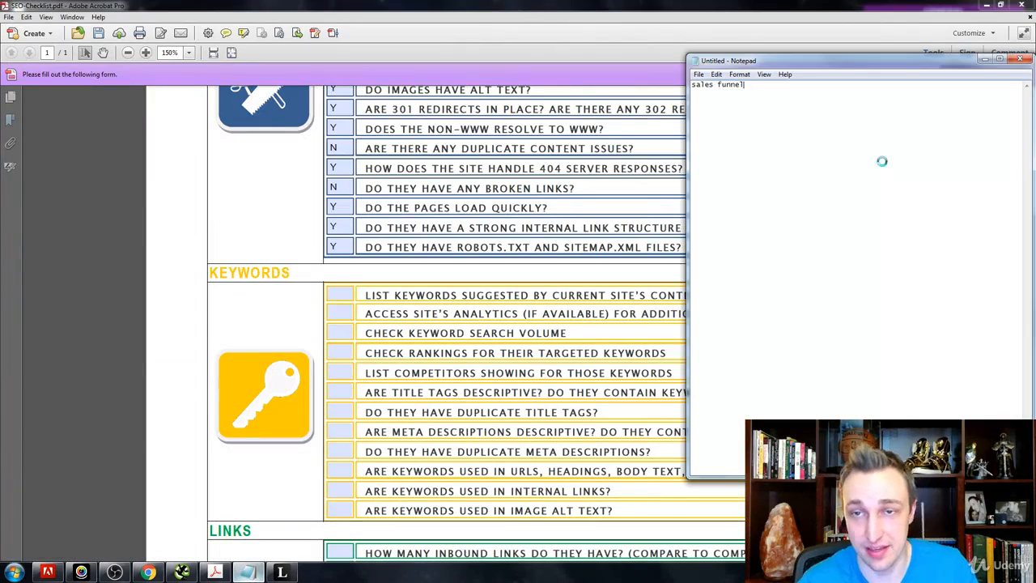
List variants: 'sales funnels', 'my sales funnel', 'build a sales funnel', 'sales funnel consultant'
type("sales funnels")
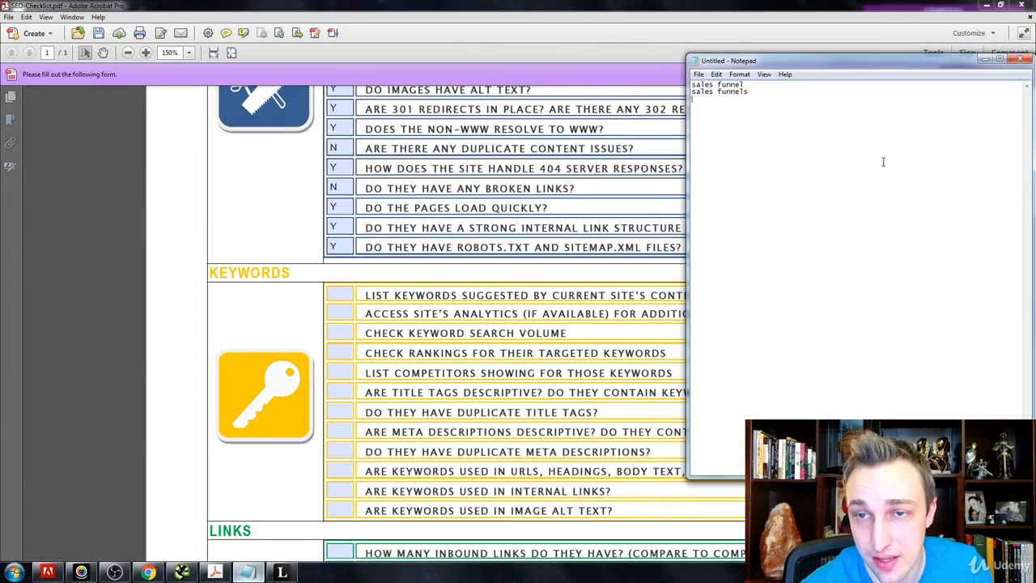
type("sales funnel")
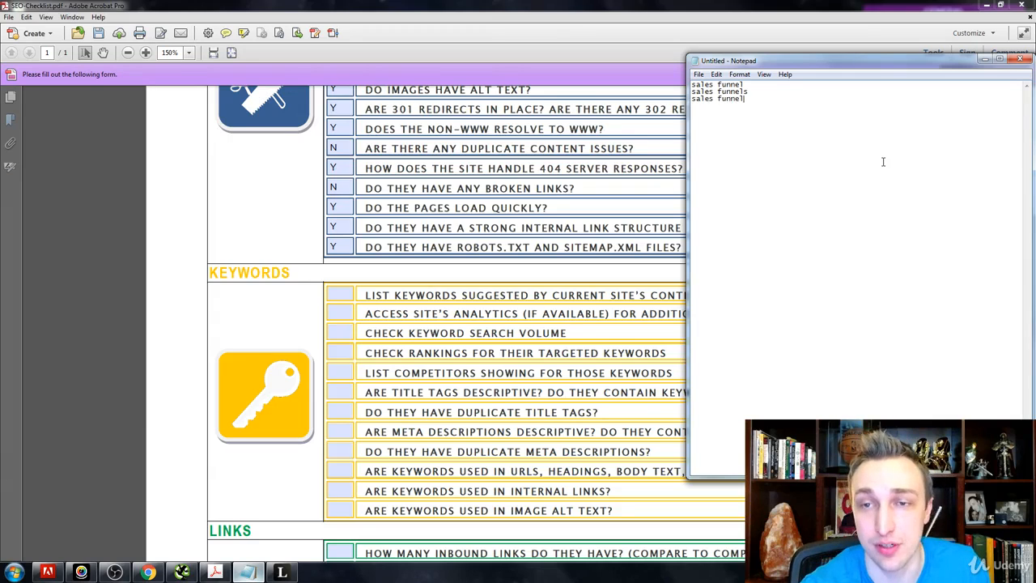
type("my sales funnel")
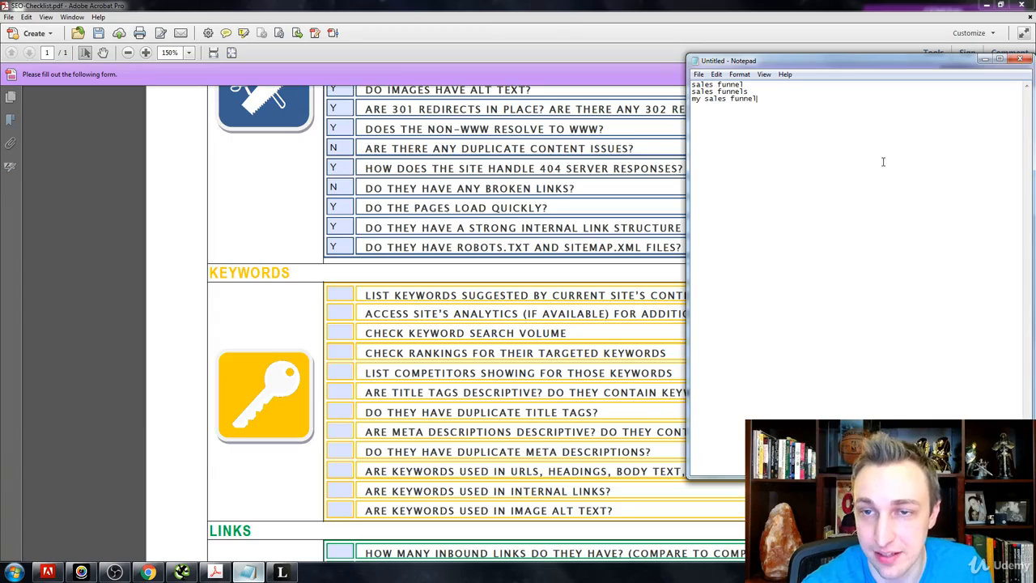
type("build a")
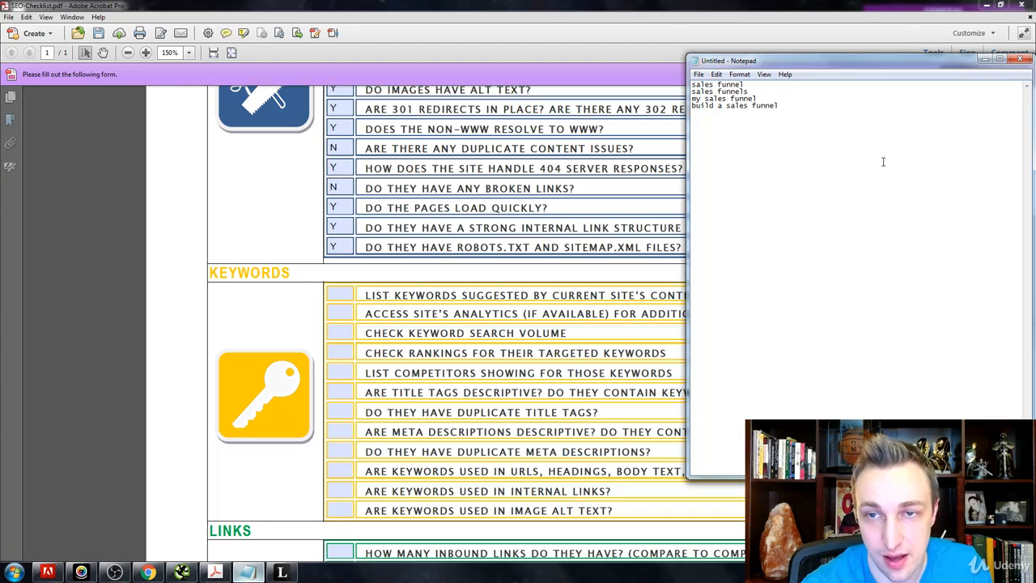
type("sales funnel consultant")
left_click(340, 295)
type("Y")
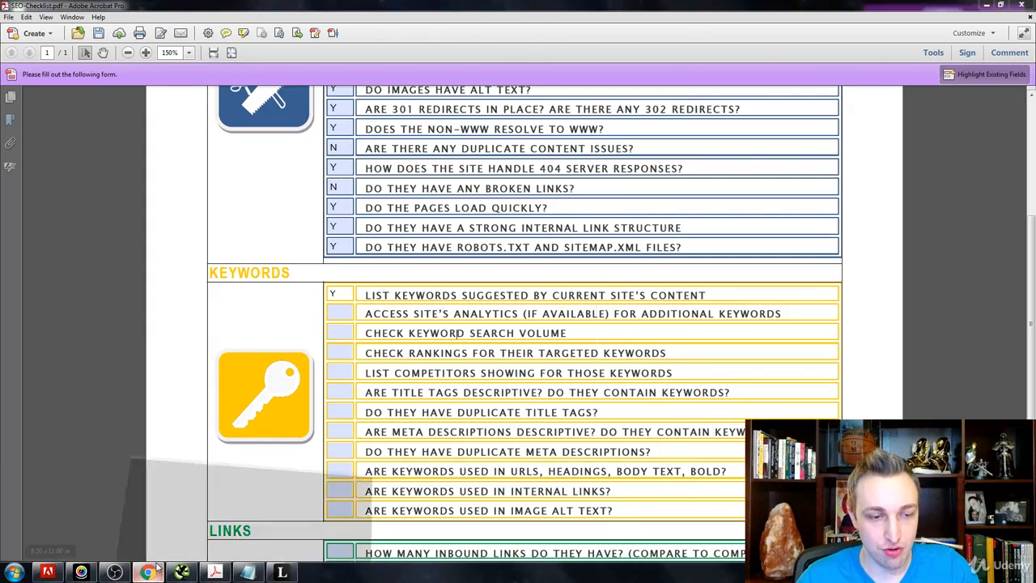
Load kwfinder.com in Chrome for keyword research
type("kwfinder.com")
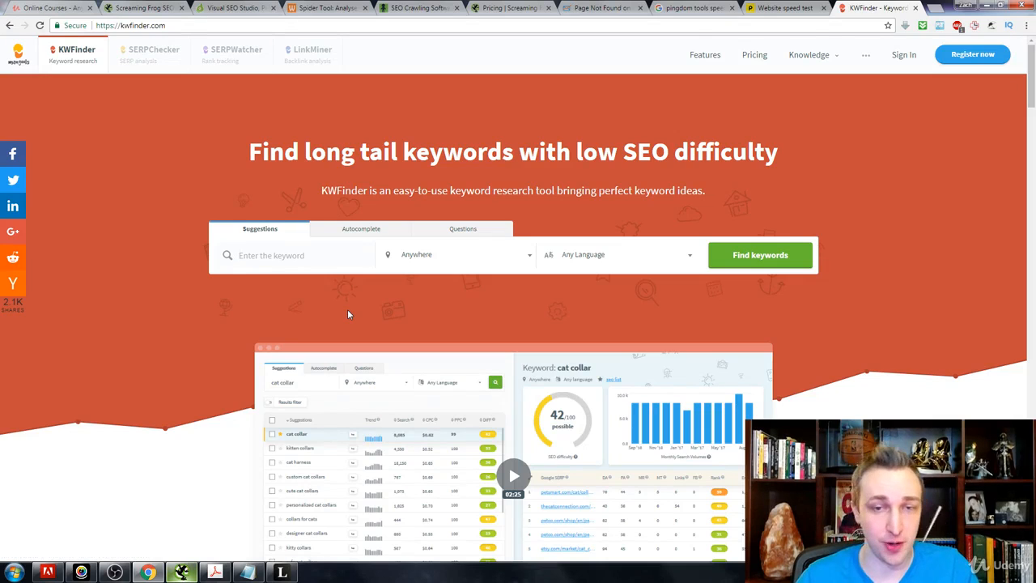
Run a KWFinder search for 'sales funnel consultant'
type("sales funnel consultant")
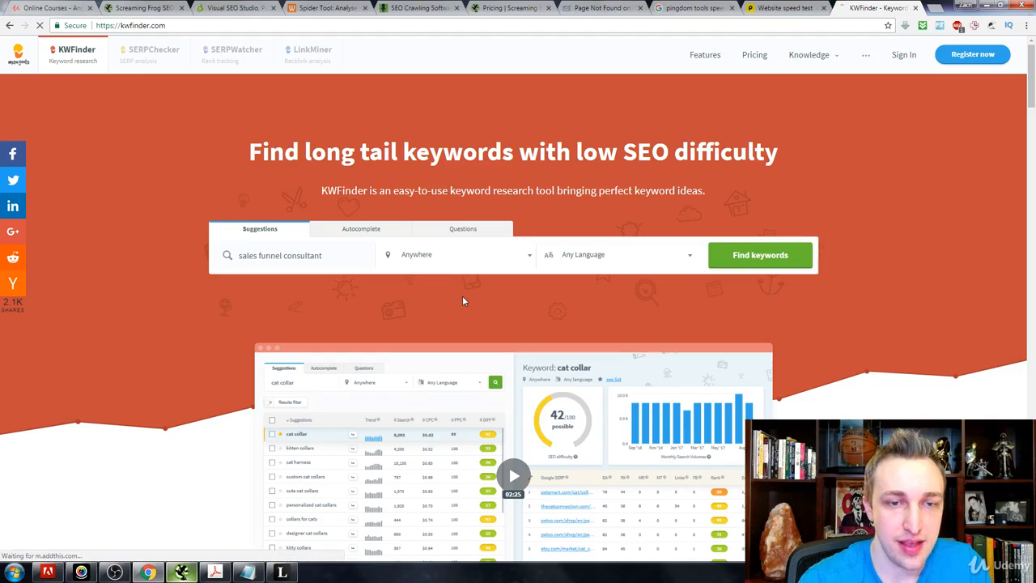
left_click(761, 256)
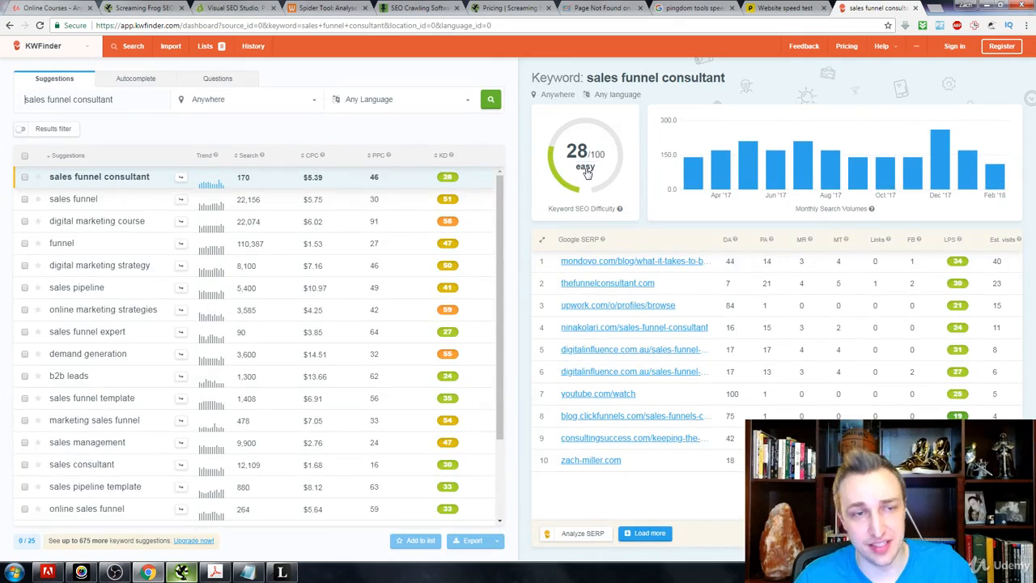
mouse_move(149, 209)
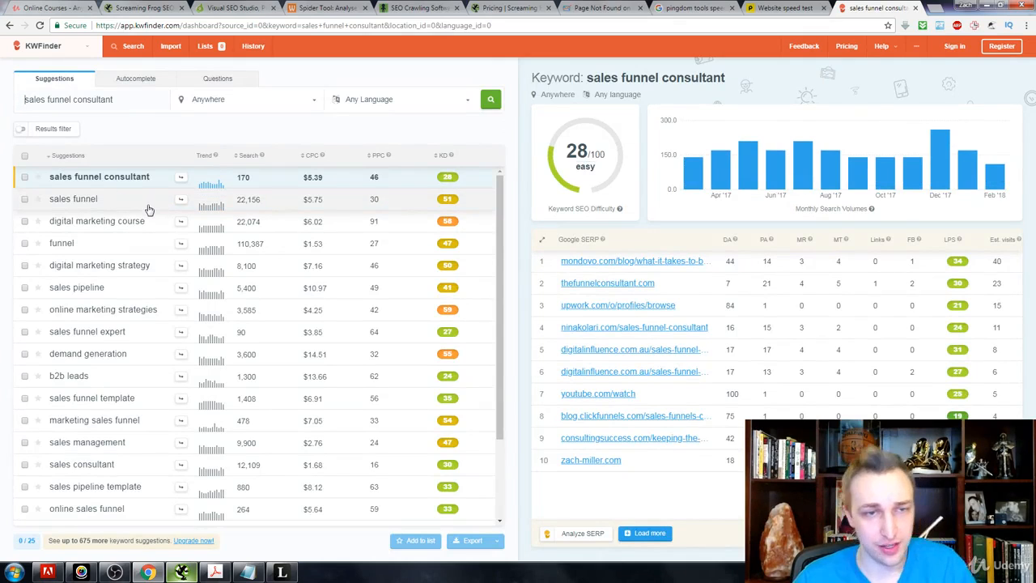
mouse_move(461, 207)
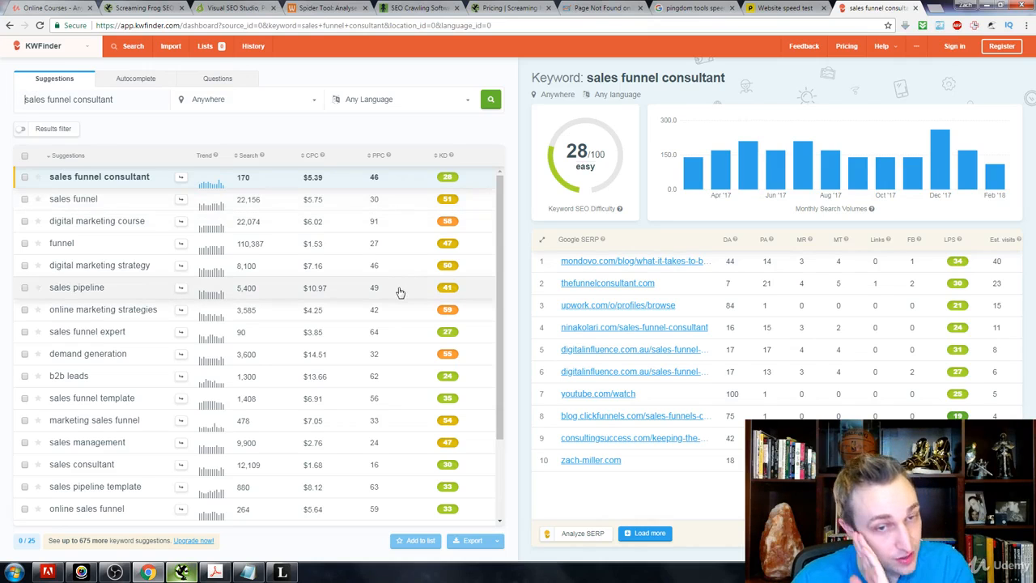
mouse_move(393, 250)
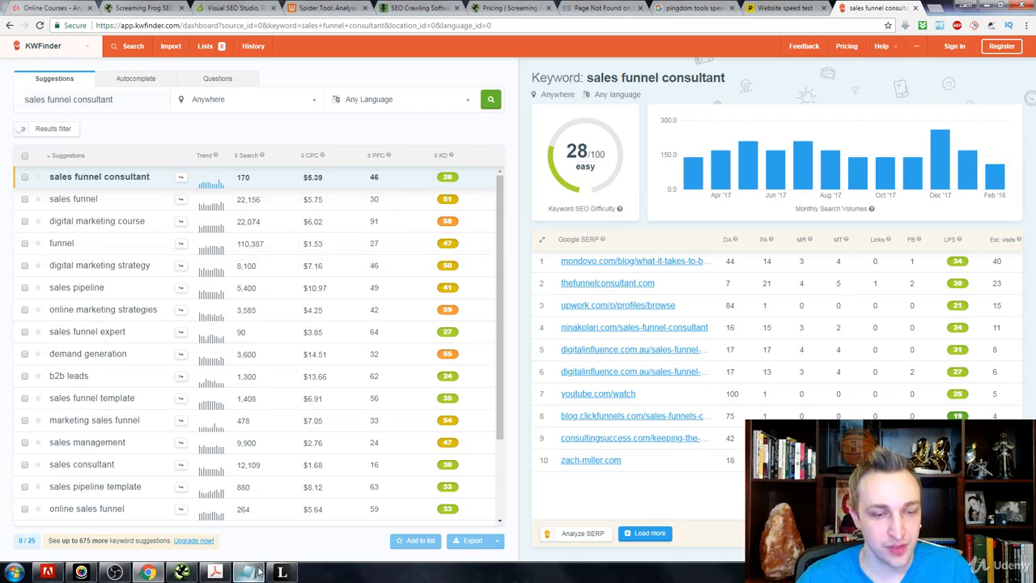
Return from the KWFinder results to the SEO checklist PDF in Acrobat
left_click(217, 569)
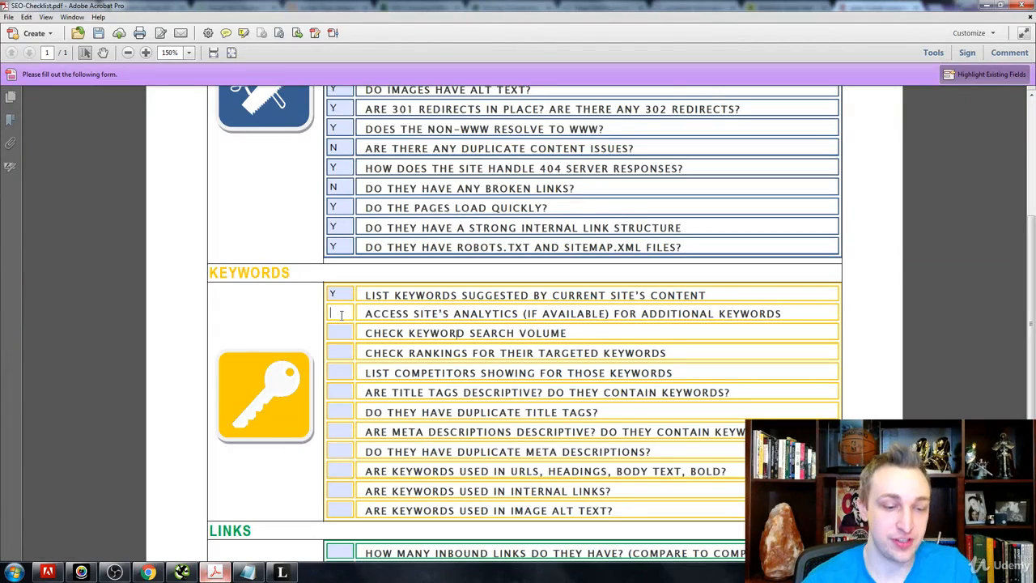
Mark the site-analytics and keyword search volume items Y
type("Y")
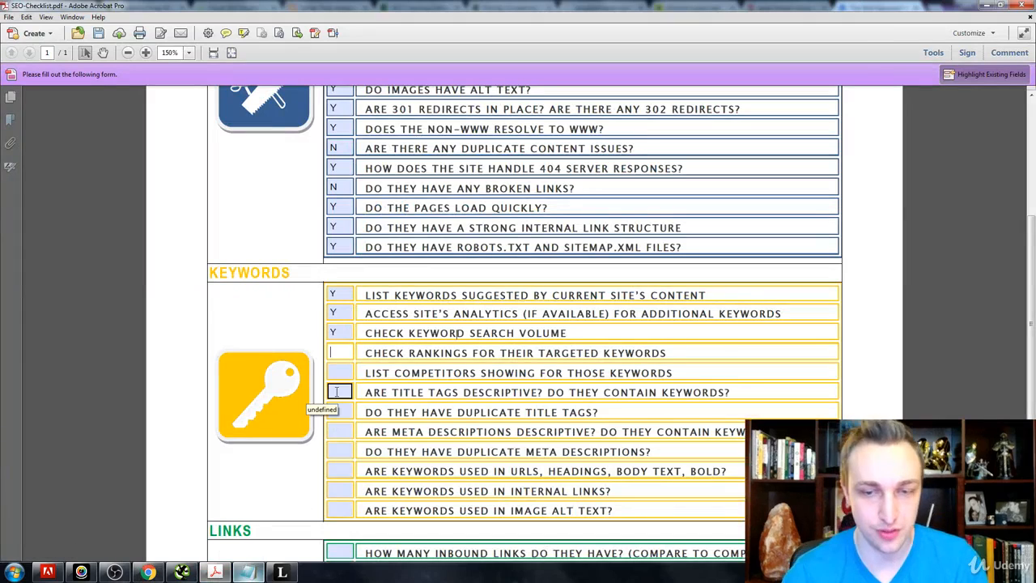
Mark checking rankings, listing competitors, and descriptive title tags Y
type("Y")
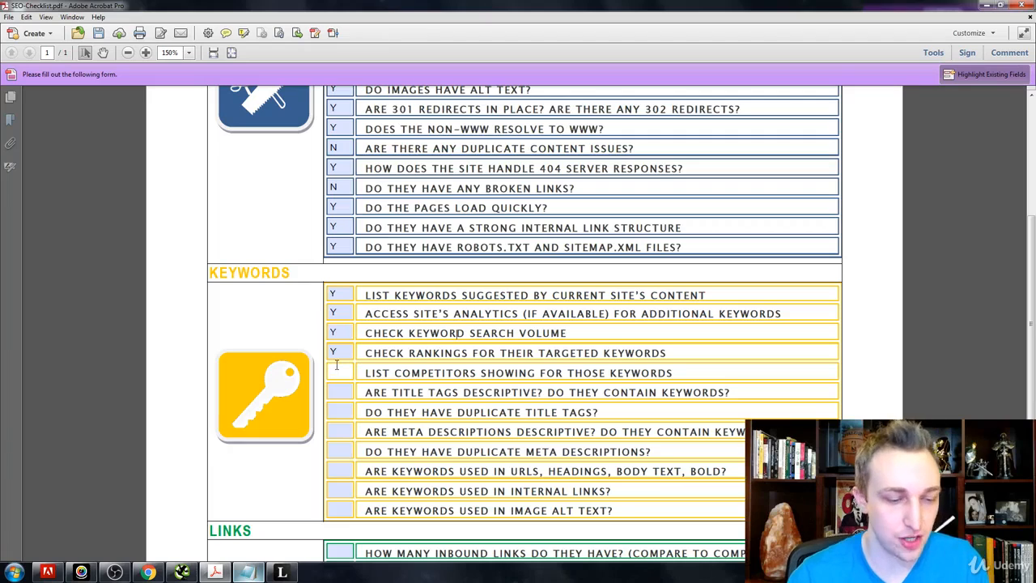
type("Y")
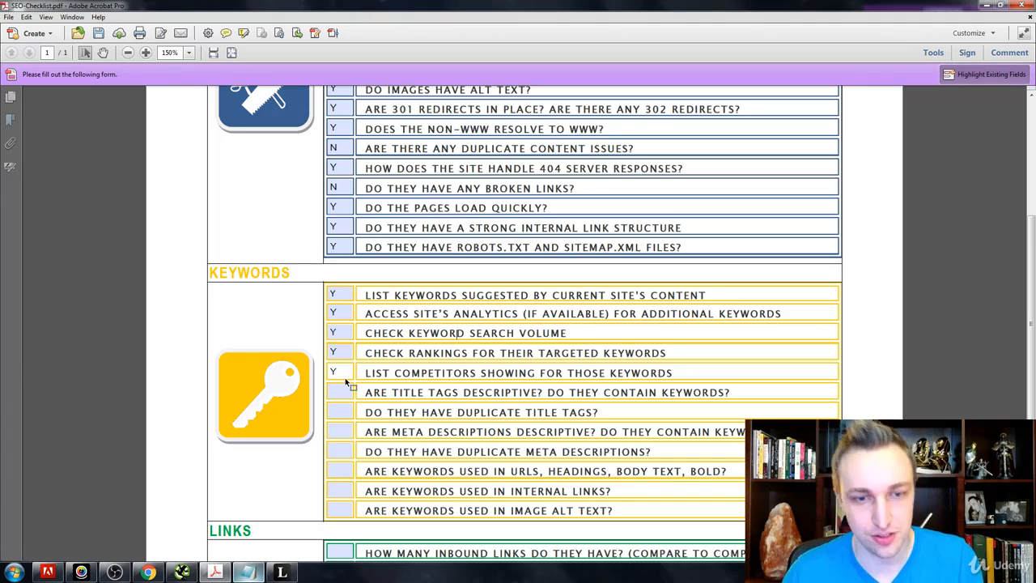
left_click(338, 391)
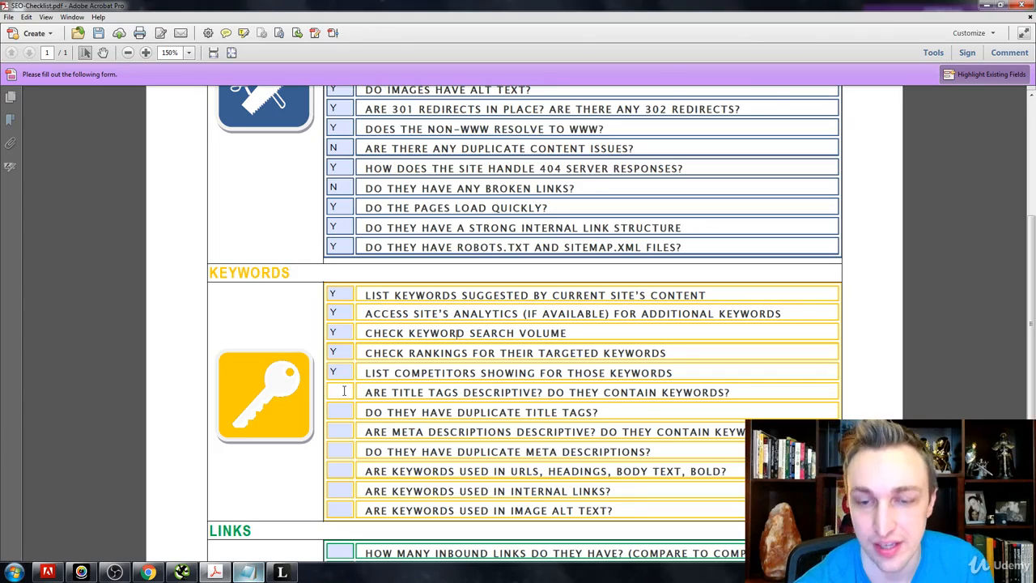
type("Y")
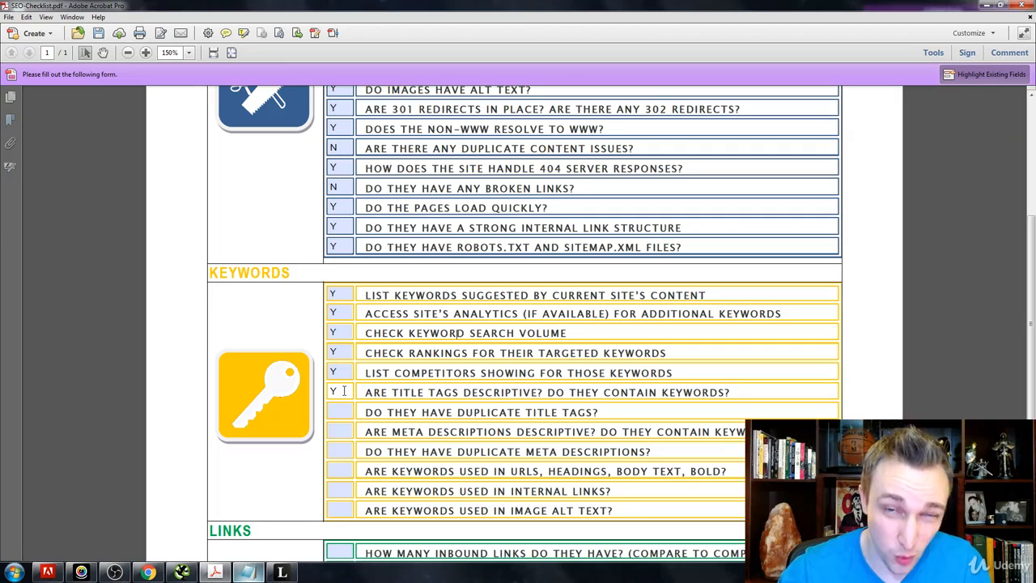
Answer N for duplicate title tags, then bring up the Notepad keyword notes
left_click(340, 412)
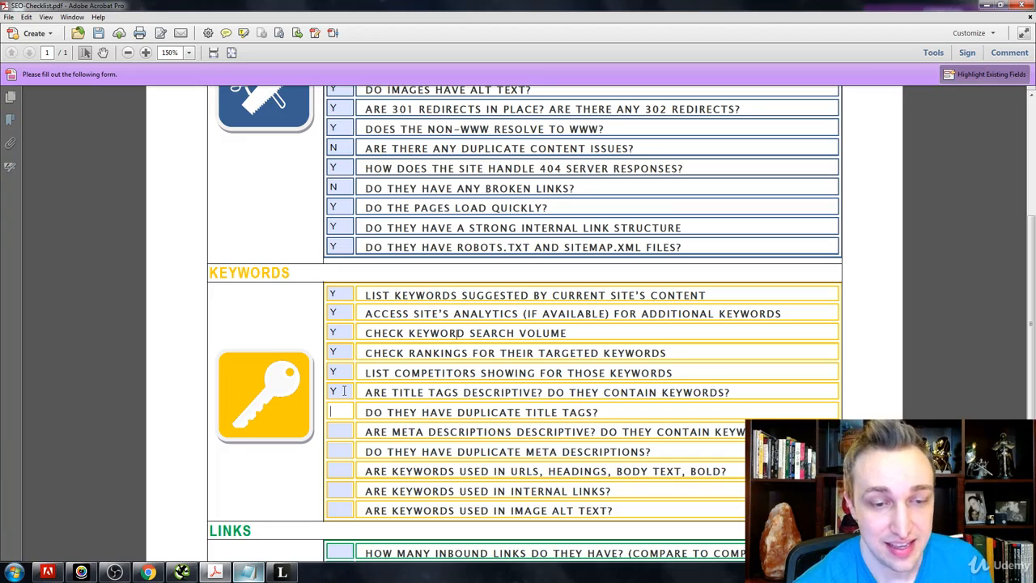
type("N")
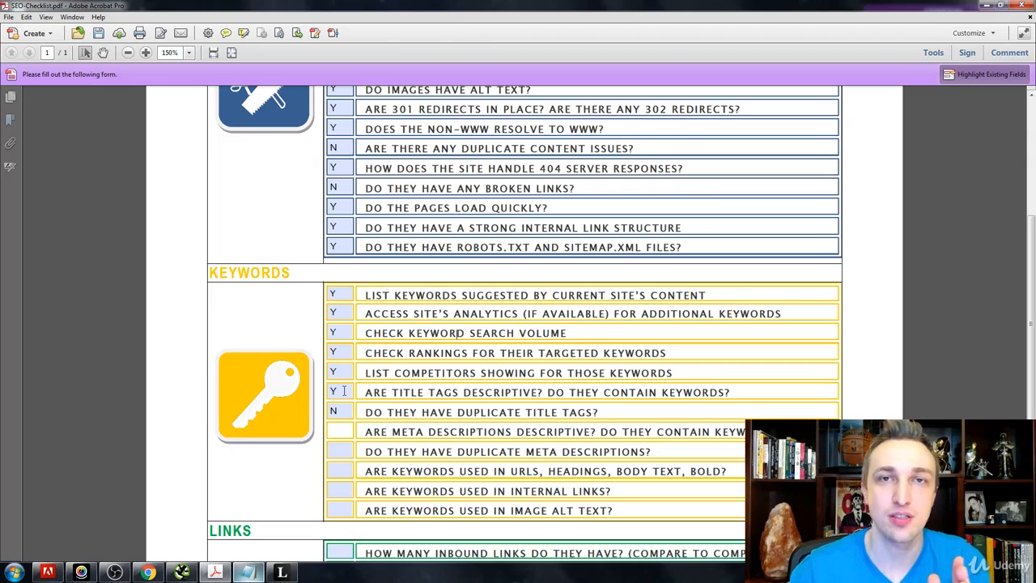
left_click(340, 430)
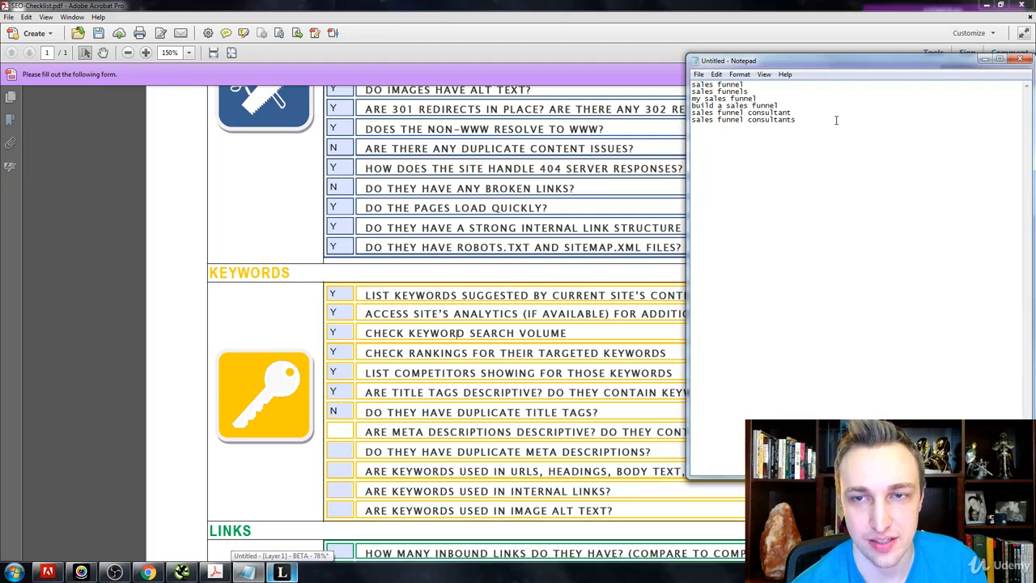
Add 'how can I find sales funnel consultants' to the keyword notes
type("how can I find sales funnel consultants")
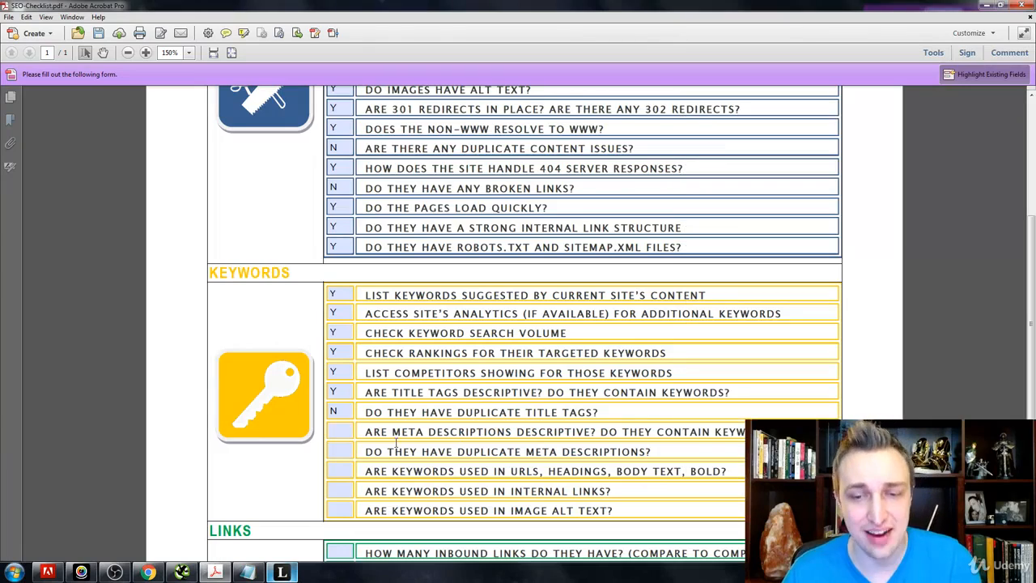
Mark meta descriptions descriptive as Y and duplicate meta descriptions as N
type("Y")
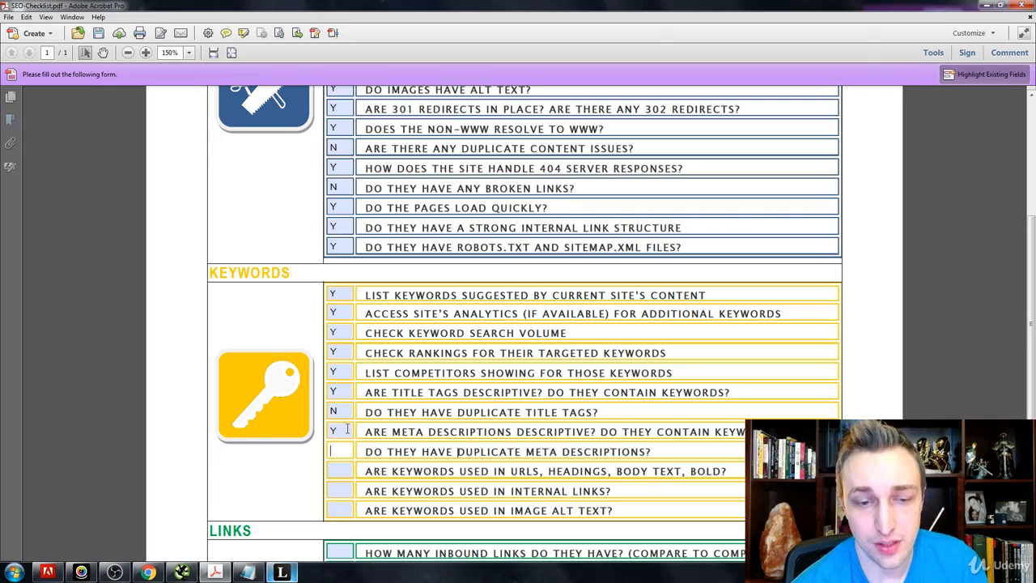
type("N")
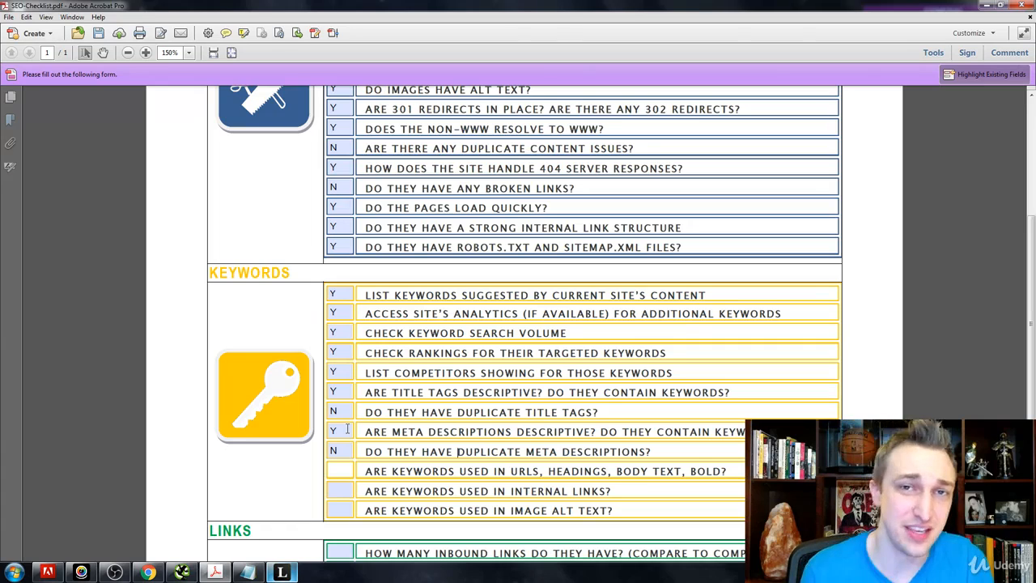
Answer Y for keywords in URLs and headings and the remaining keyword-usage checks
left_click(338, 469)
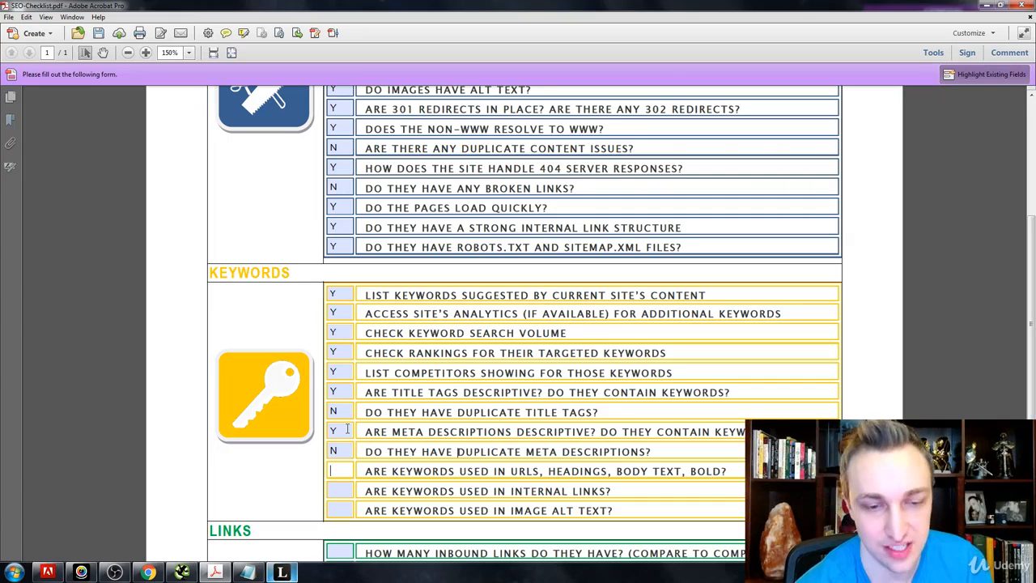
type("Y")
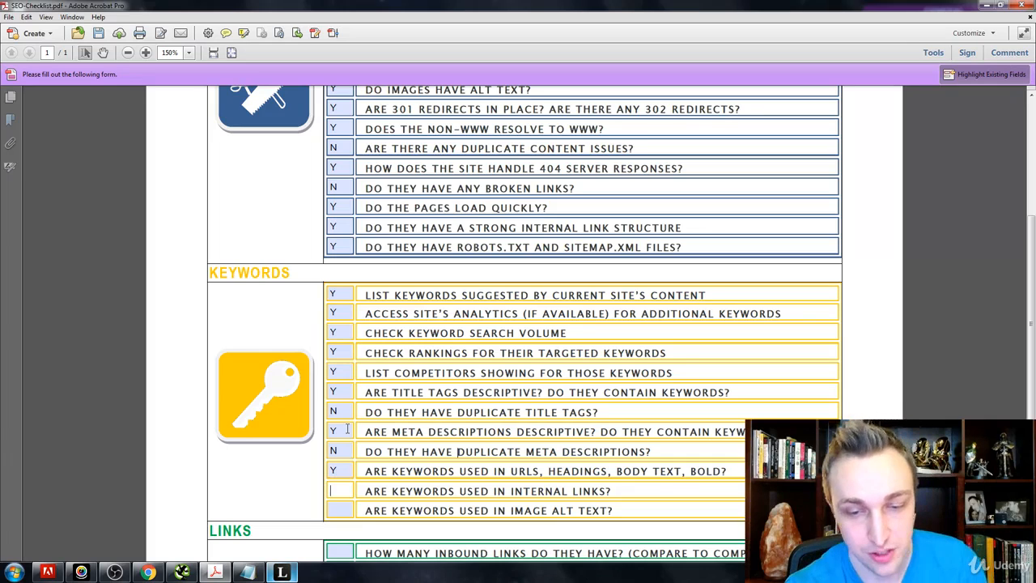
type("Y")
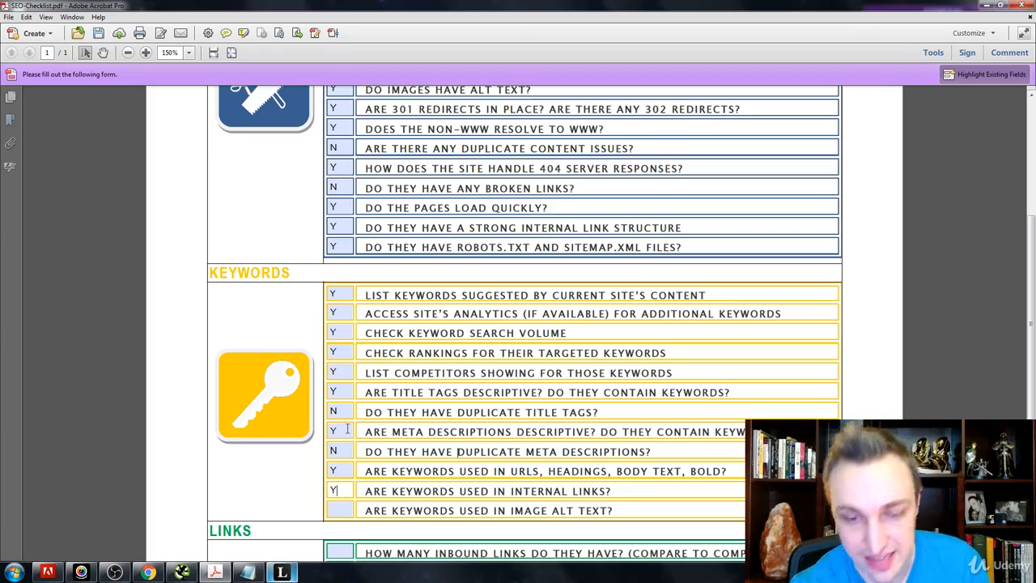
type("Y")
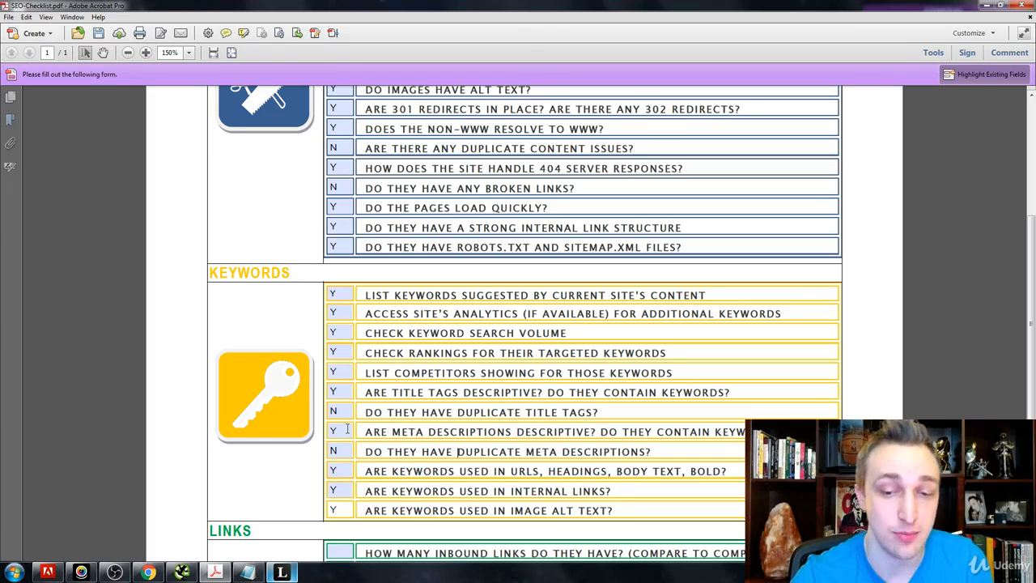